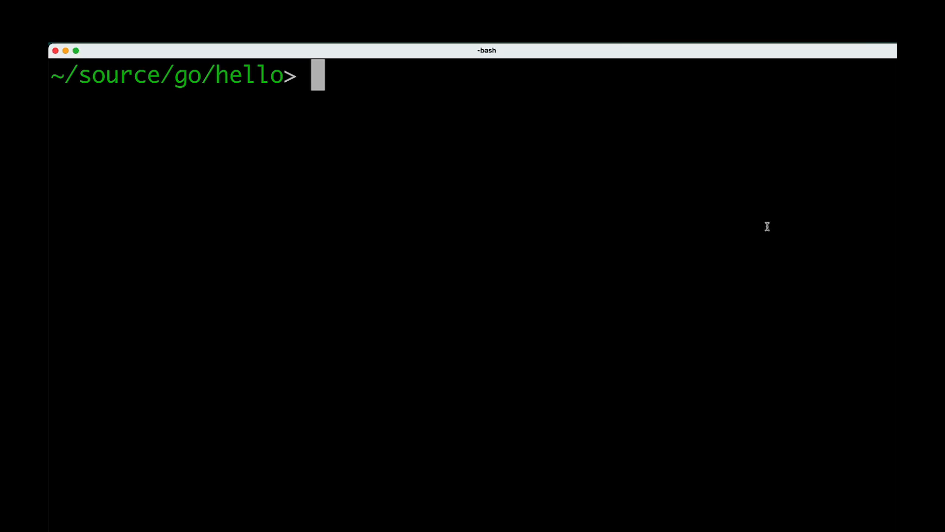
Run gofmt -w -l in the hello project to rewrite and list changed Go files
{"action": "type", "text": "gofmt -w -l"}
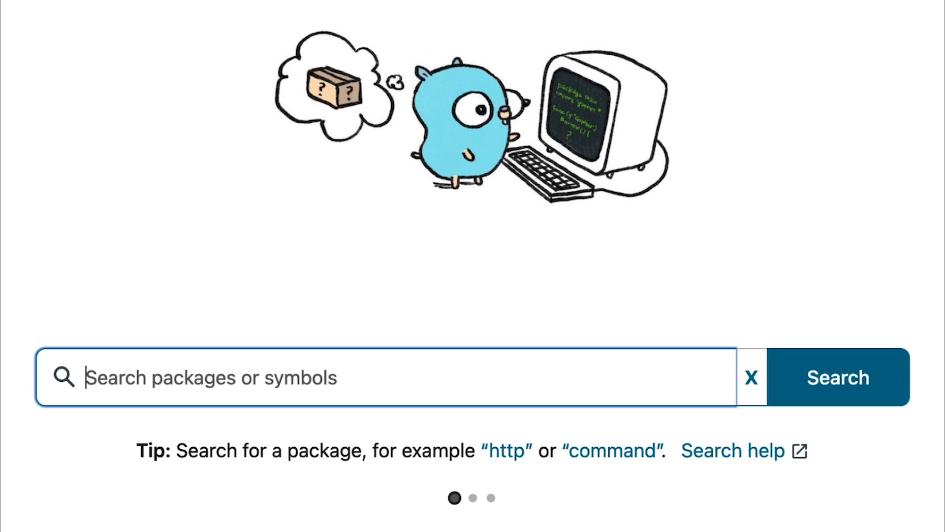
Search pkg.go.dev for yaml and open the gopkg.in/yaml.v3 package page
{"action": "type", "text": "yaml"}
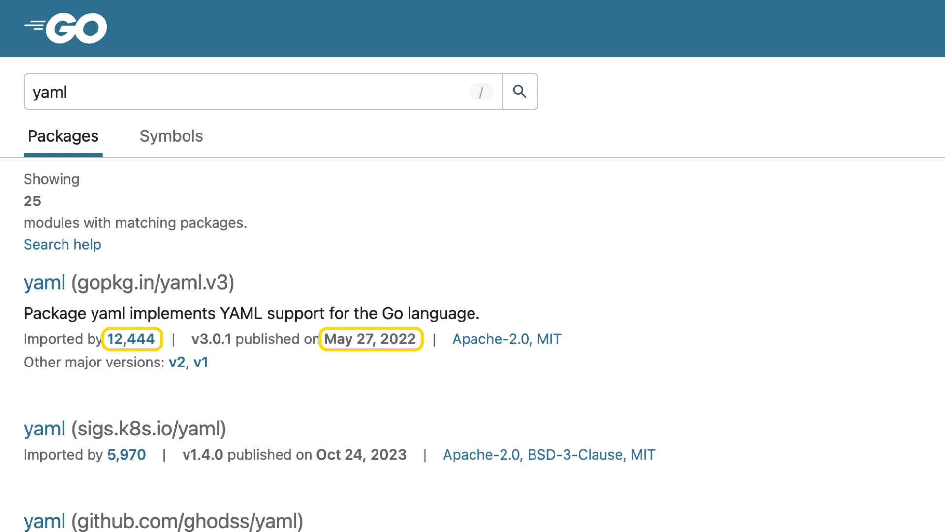
{"action": "left_click", "coordinate": [44, 282]}
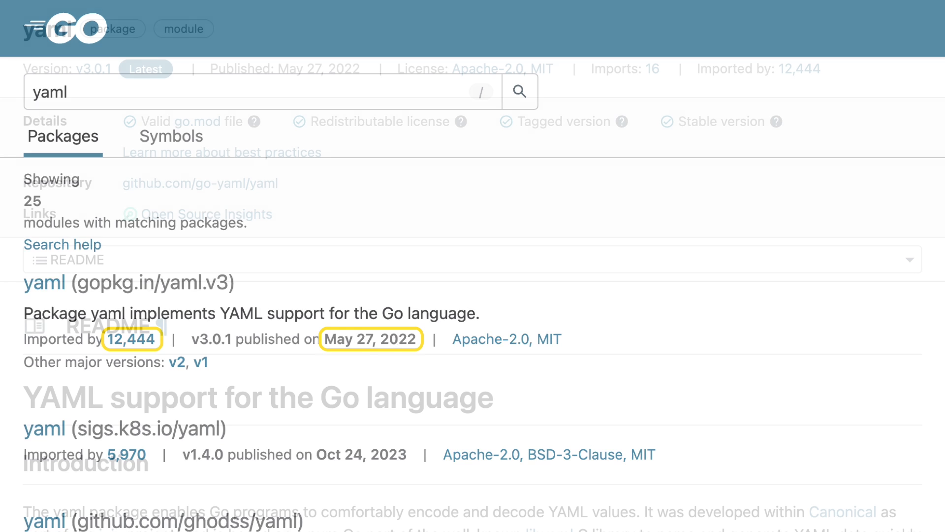